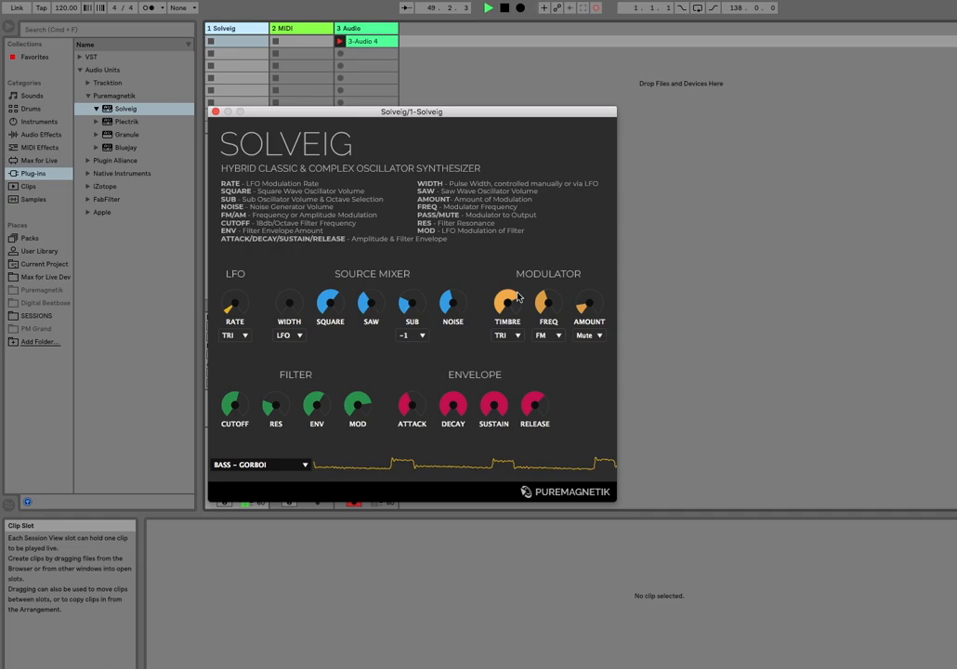
Step: Nudge an oscillator mix knob to rebalance Solveig's source levels
{"action": "left_click_drag", "start_coordinate": [453, 305], "coordinate": [452, 297]}
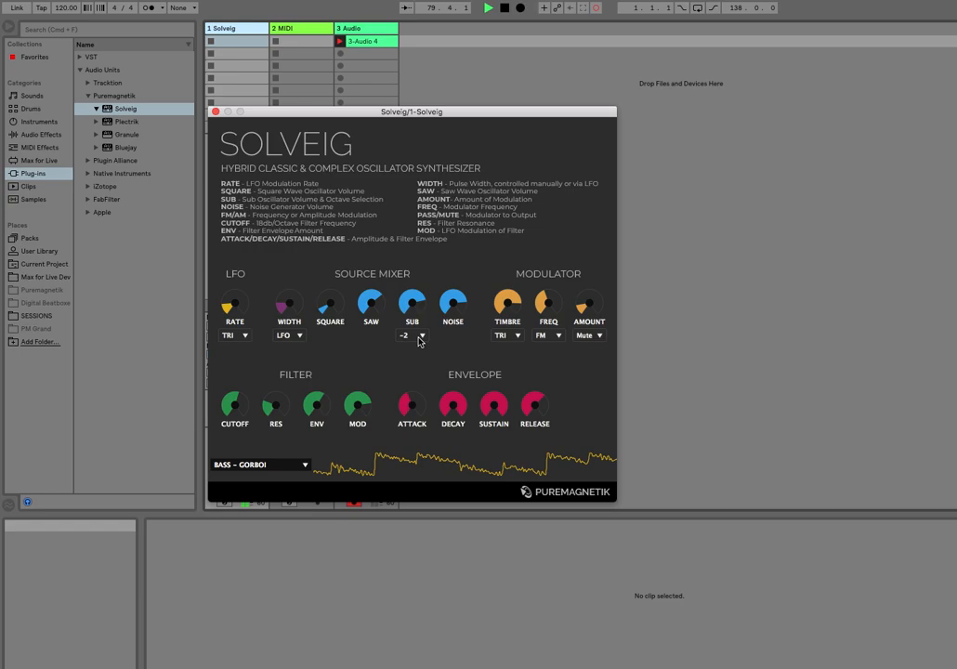
Step: Set Solveig's SUB oscillator octave dropdown to -2
{"action": "left_click", "coordinate": [420, 335]}
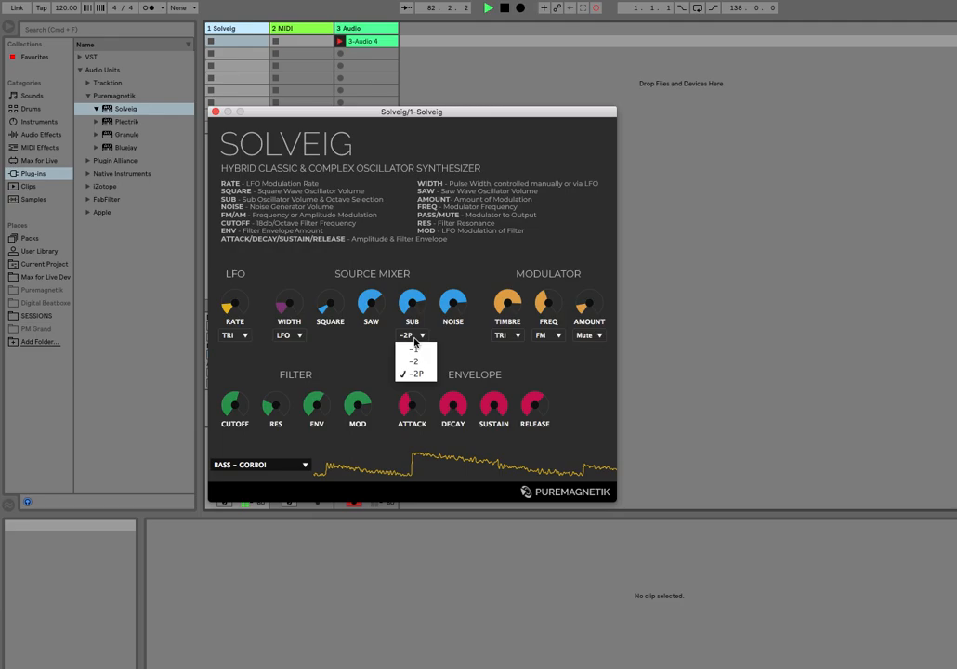
{"action": "left_click", "coordinate": [414, 360]}
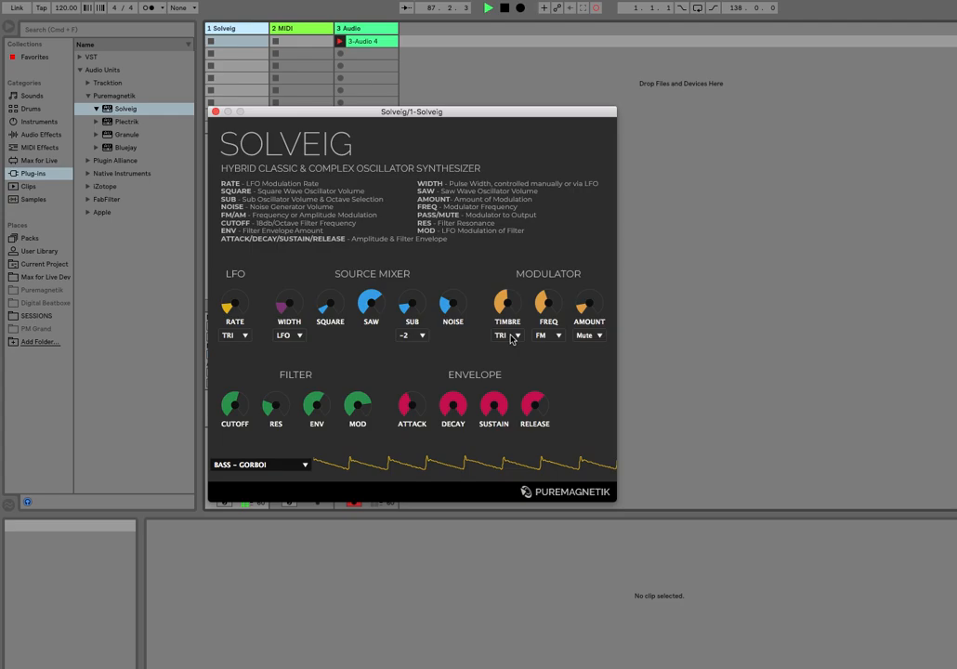
Step: Switch the MODULATOR waveform from TRI to SAW, then SQUARE, and lower FREQ
{"action": "left_click", "coordinate": [508, 335]}
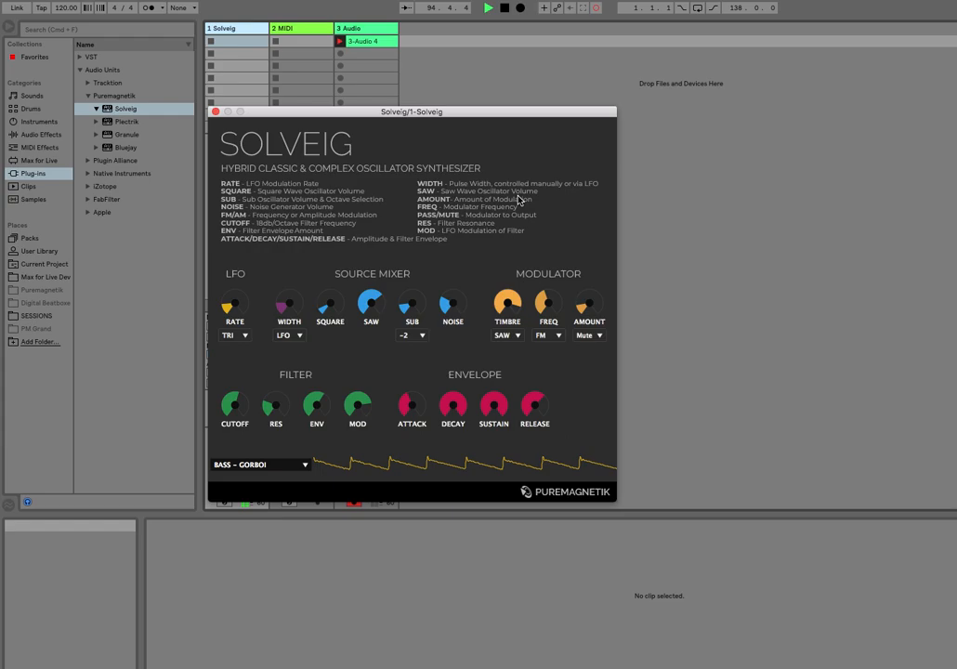
{"action": "left_click", "coordinate": [594, 335]}
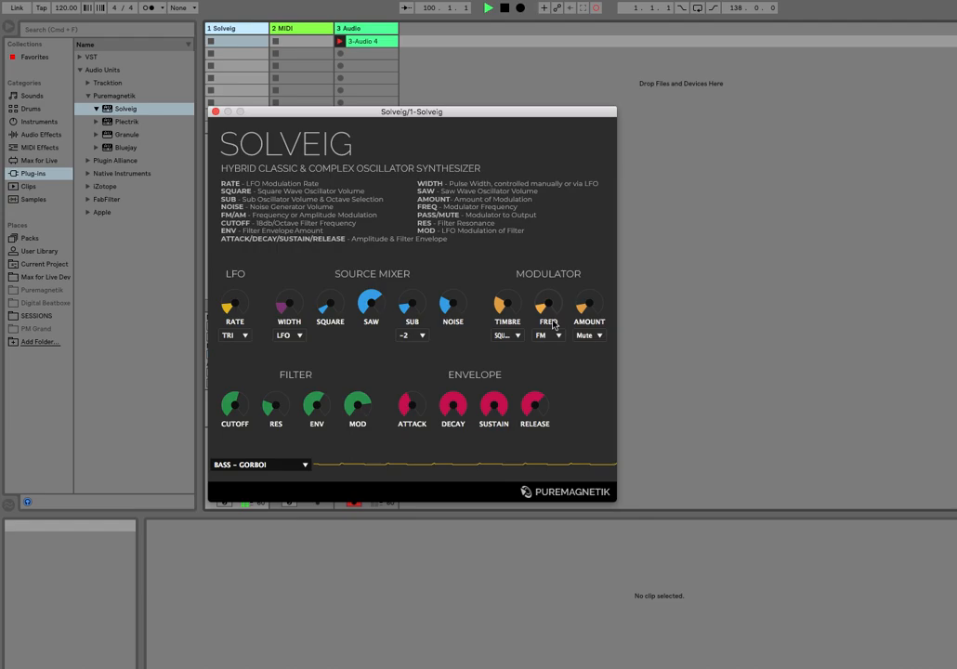
{"action": "left_click", "coordinate": [548, 335]}
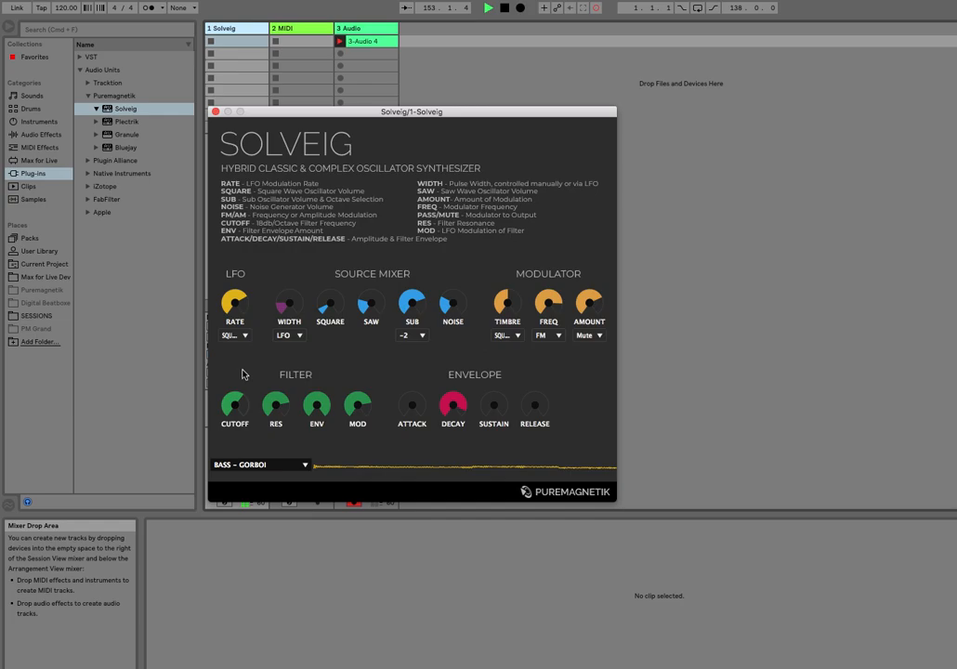
Step: Load the PAD – PROJECTIONS preset, then switch to BASS – DIRTDEEP
{"action": "left_click", "coordinate": [260, 465]}
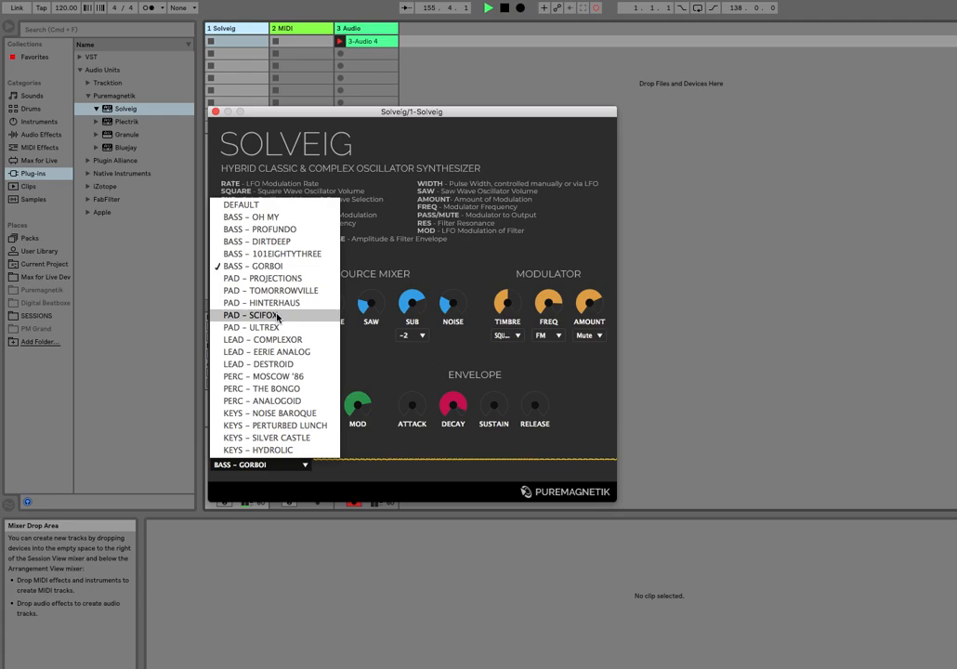
{"action": "left_click", "coordinate": [250, 315]}
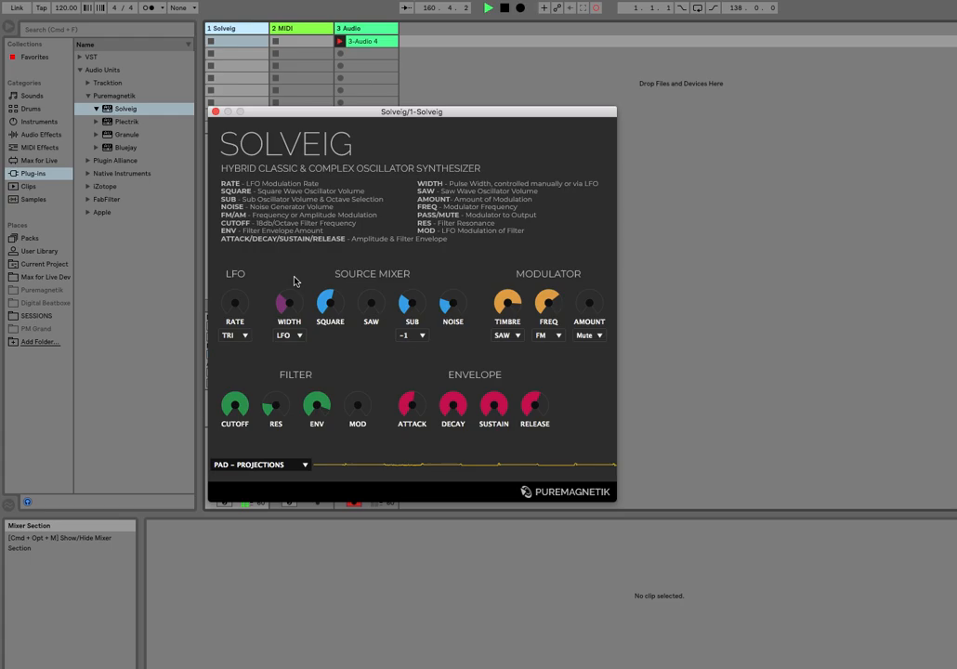
{"action": "left_click", "coordinate": [300, 464]}
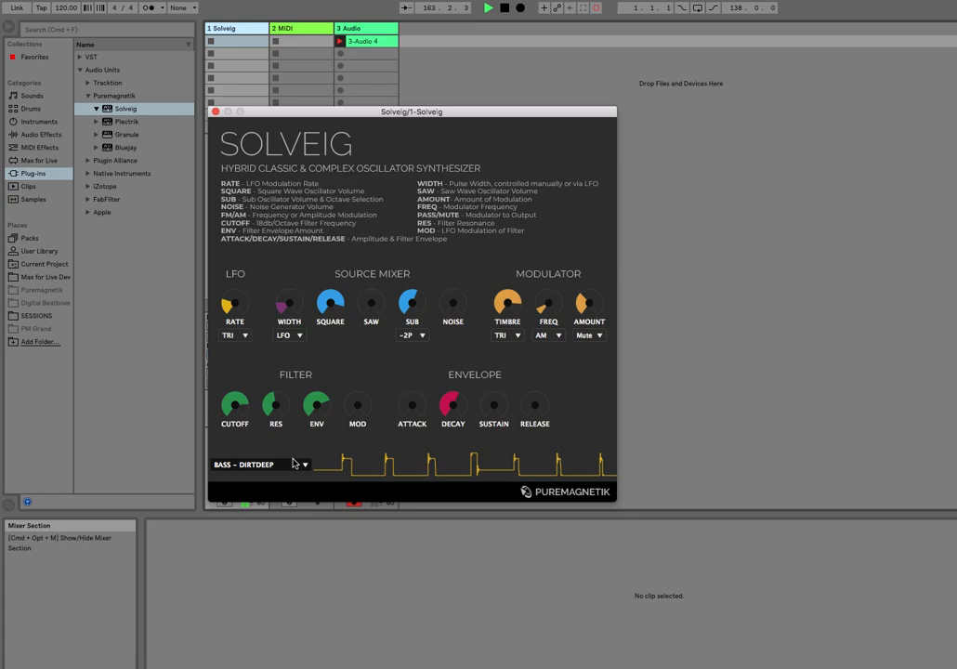